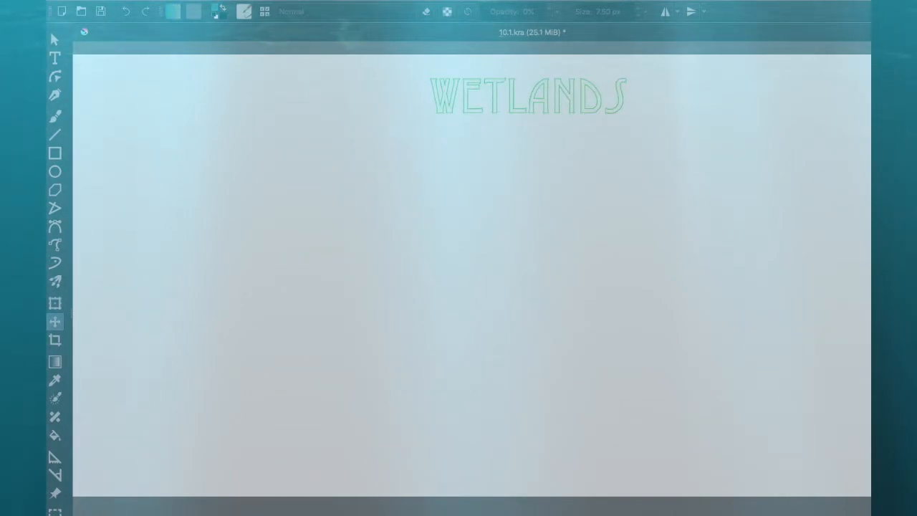
# Paint a teal pond basin, dark soil around it, and green grass strokes along its banks.
pyautogui.moveTo(372, 236); pyautogui.dragTo(628, 244)
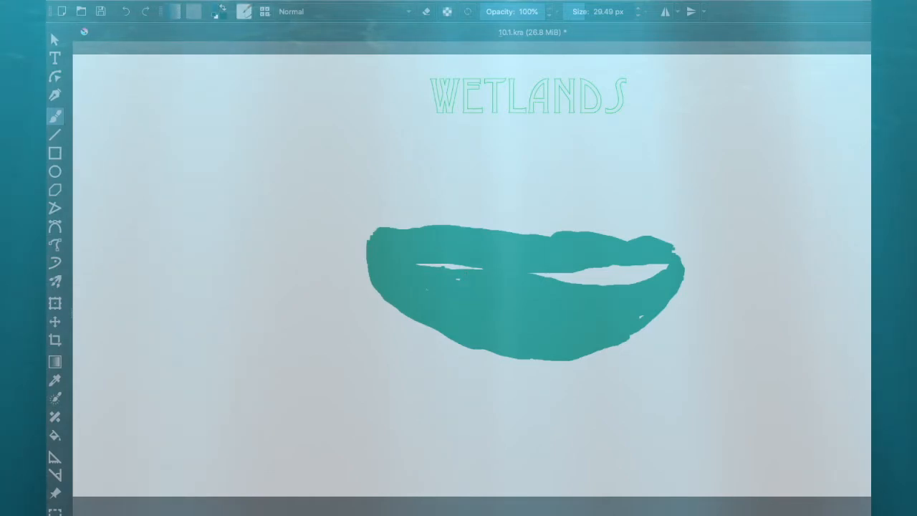
pyautogui.moveTo(251, 238); pyautogui.dragTo(791, 264)
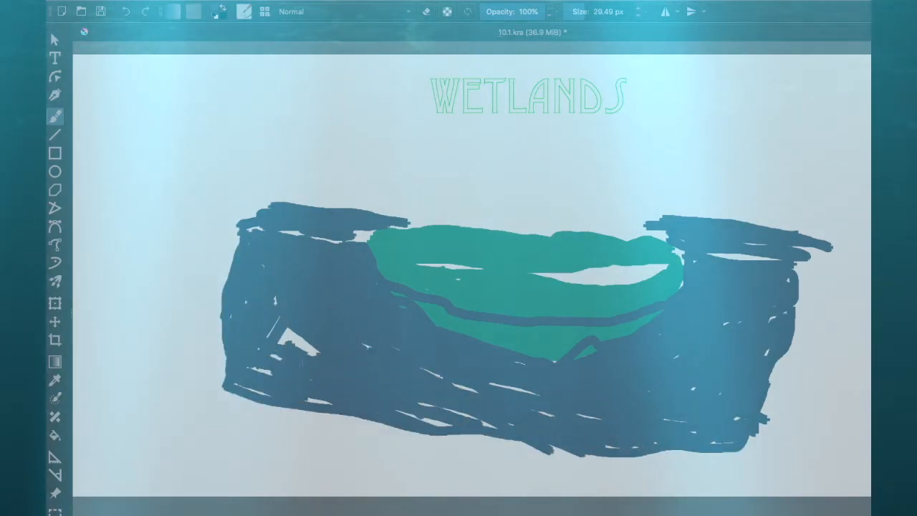
pyautogui.moveTo(361, 236); pyautogui.dragTo(373, 179)
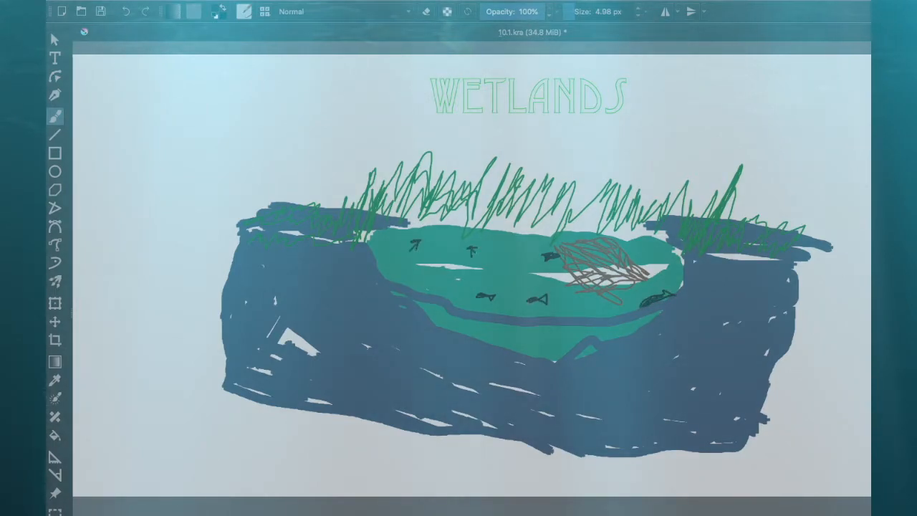
pyautogui.moveTo(523, 157); pyautogui.dragTo(638, 155)
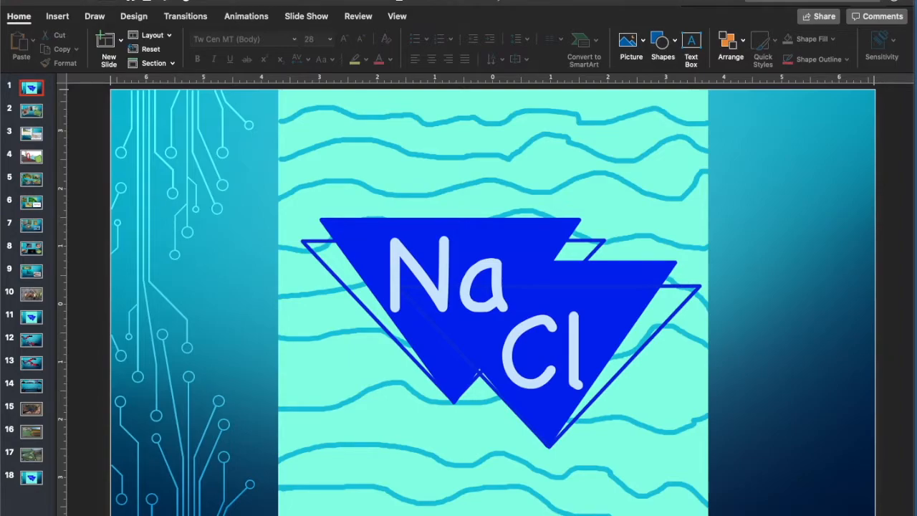
pyautogui.moveTo(127, 242)
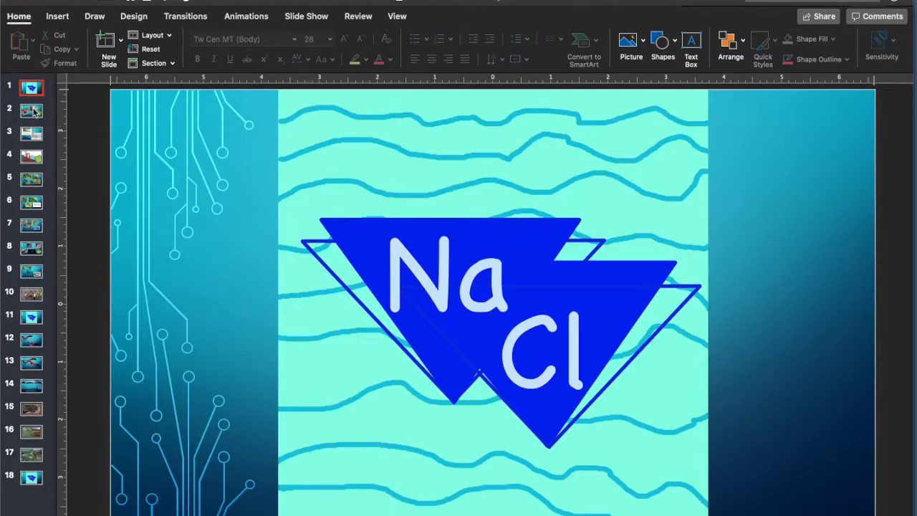
# Go to slide 3 with the land–ecotone–aquatic comparison diagrams.
pyautogui.click(31, 110)
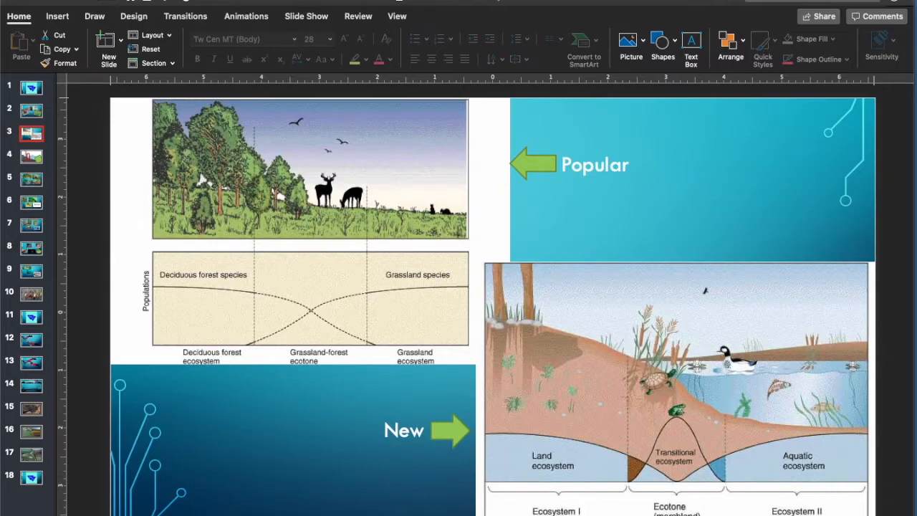
pyautogui.moveTo(142, 289)
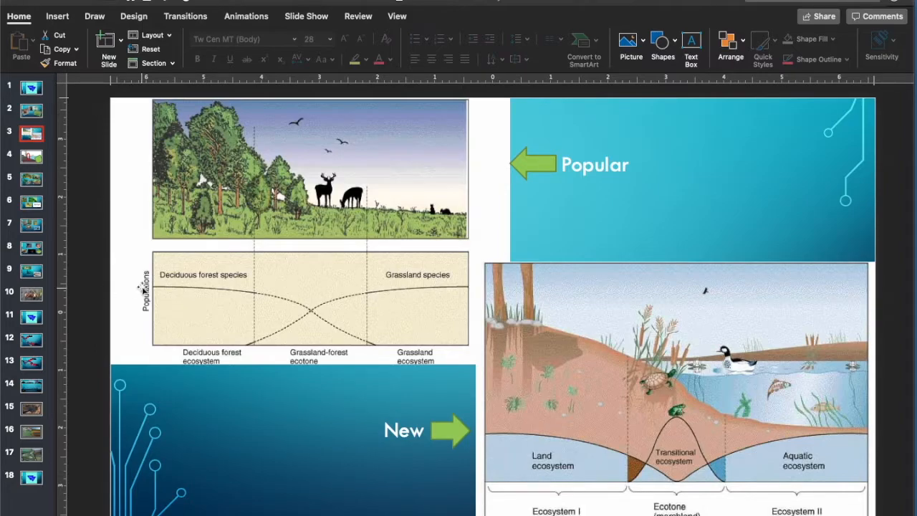
pyautogui.moveTo(89, 143)
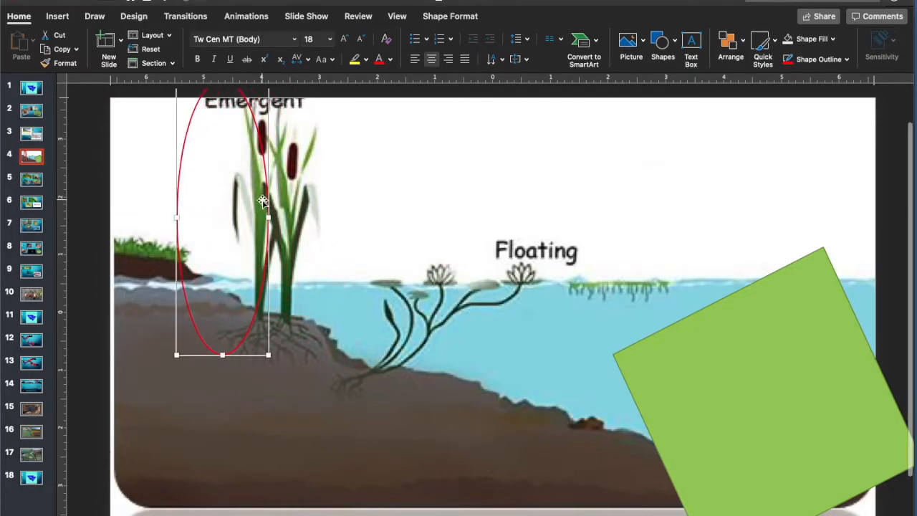
# Resize and tilt the red oval to encircle the Floating plants, then move to the reptiles slide.
pyautogui.moveTo(269, 218); pyautogui.dragTo(347, 222)
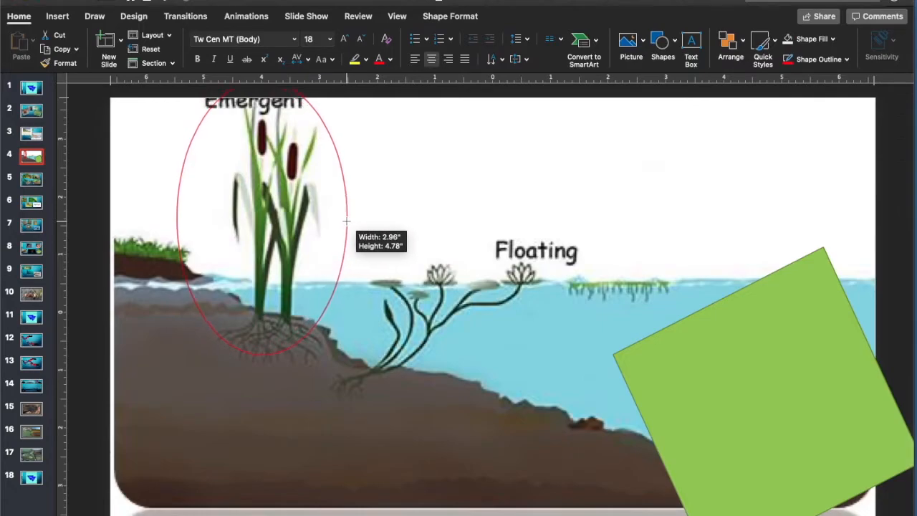
pyautogui.click(295, 224)
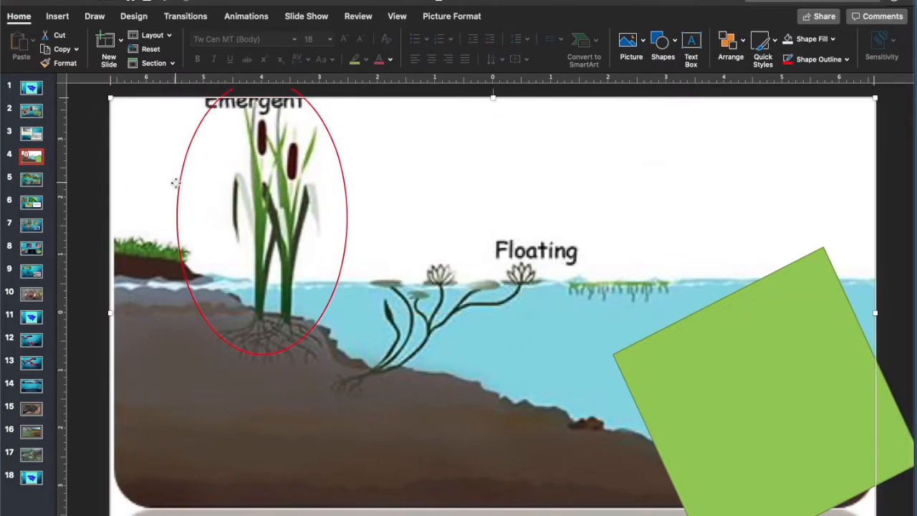
pyautogui.moveTo(286, 284)
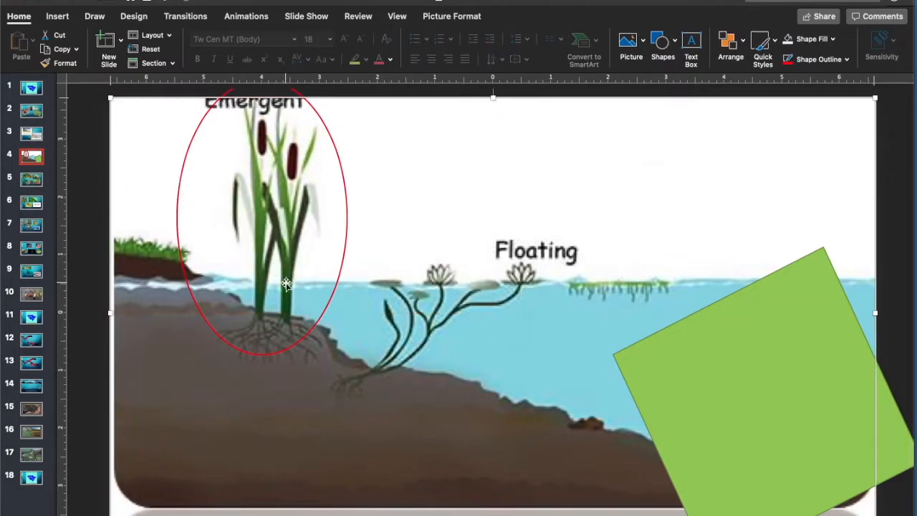
pyautogui.moveTo(285, 284); pyautogui.dragTo(304, 329)
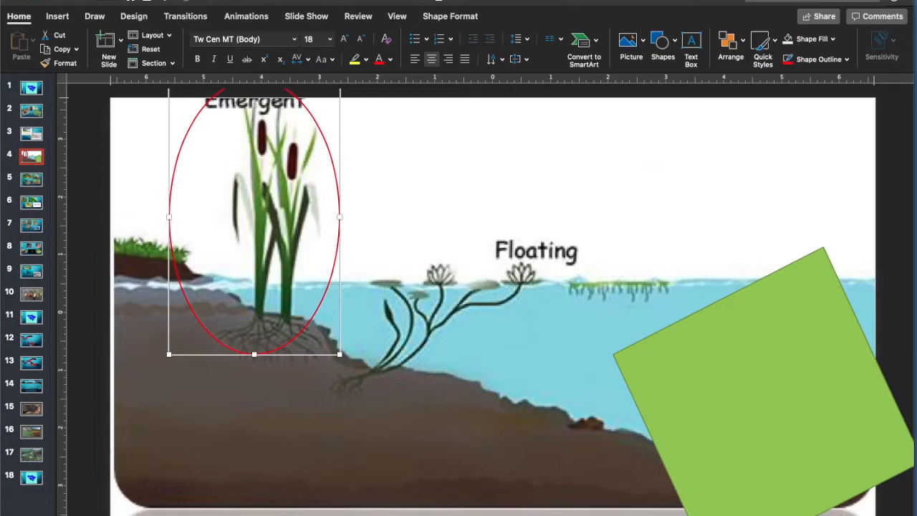
pyautogui.moveTo(138, 318)
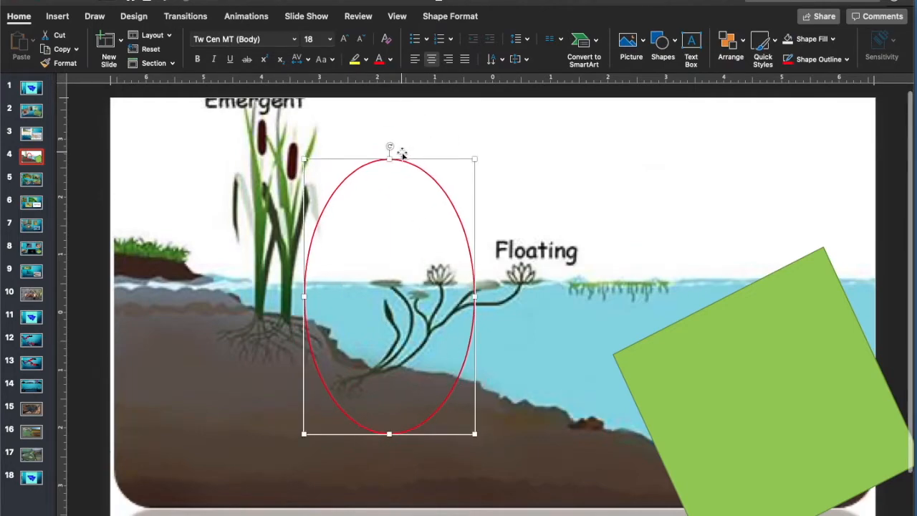
pyautogui.moveTo(390, 146); pyautogui.dragTo(522, 227)
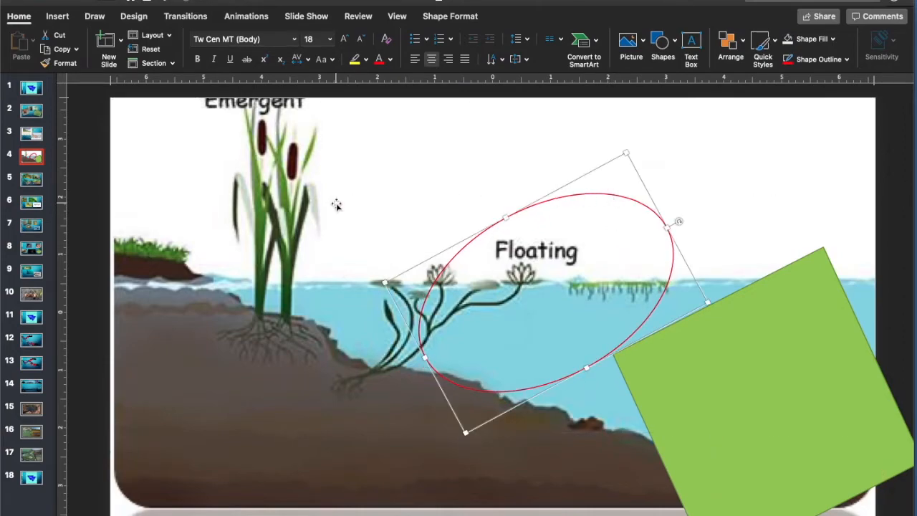
pyautogui.click(86, 203)
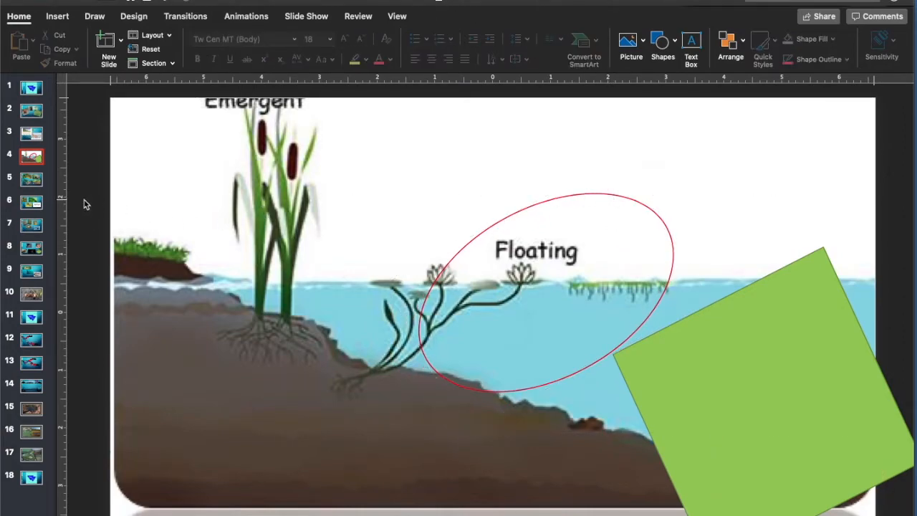
pyautogui.click(31, 180)
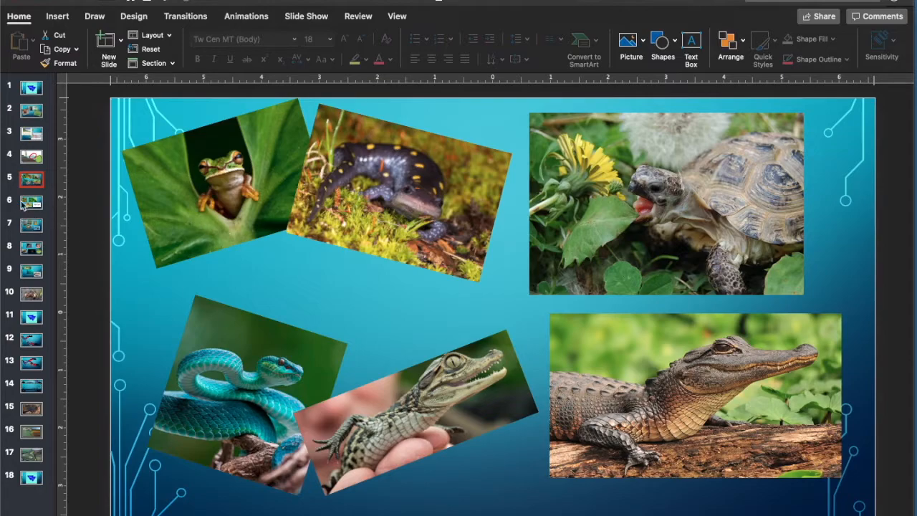
# Step through the insect, bird, mammal and fish slides to the crab photo slide.
pyautogui.click(31, 202)
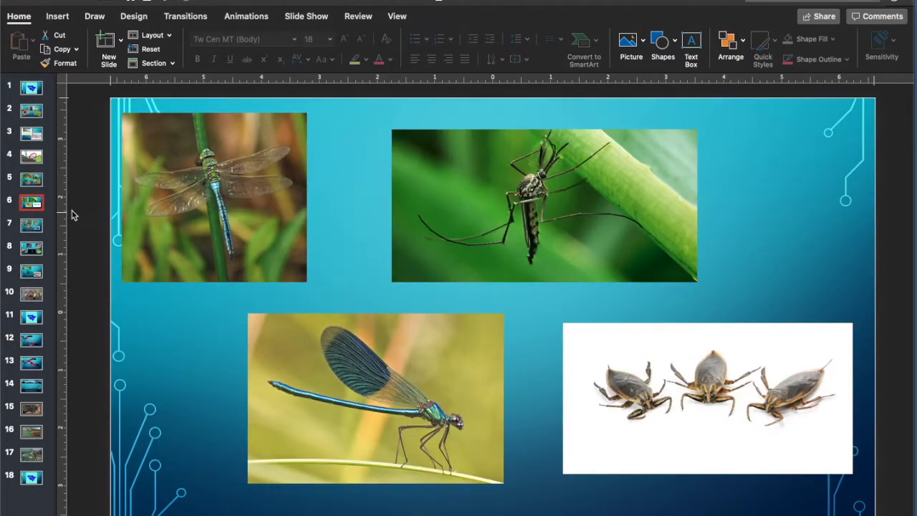
pyautogui.moveTo(72, 227)
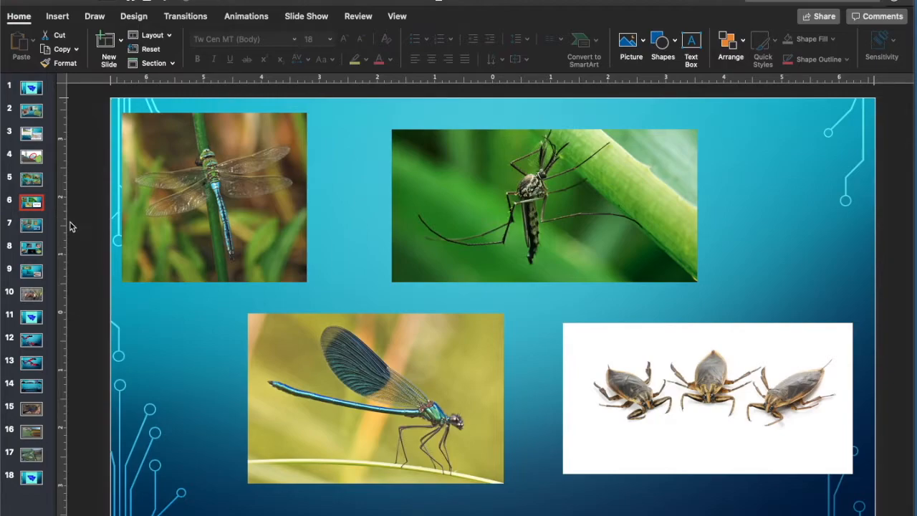
pyautogui.moveTo(40, 232)
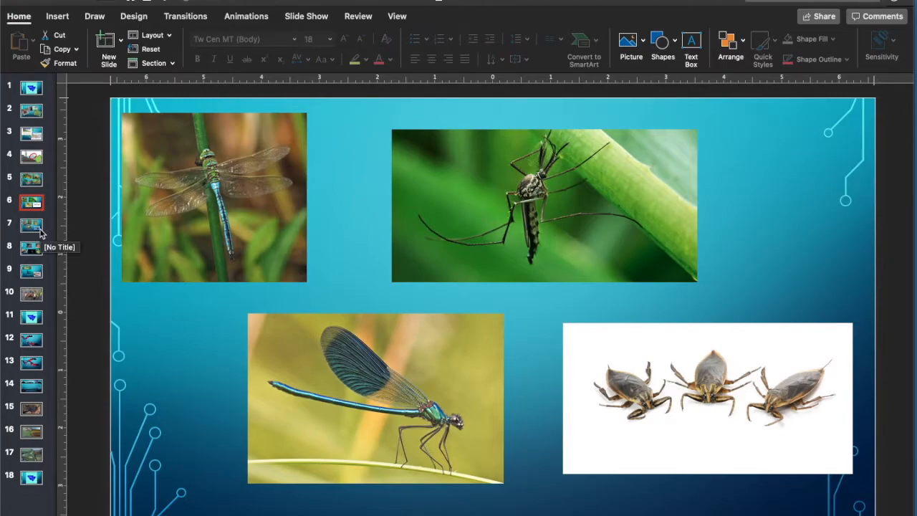
pyautogui.click(31, 225)
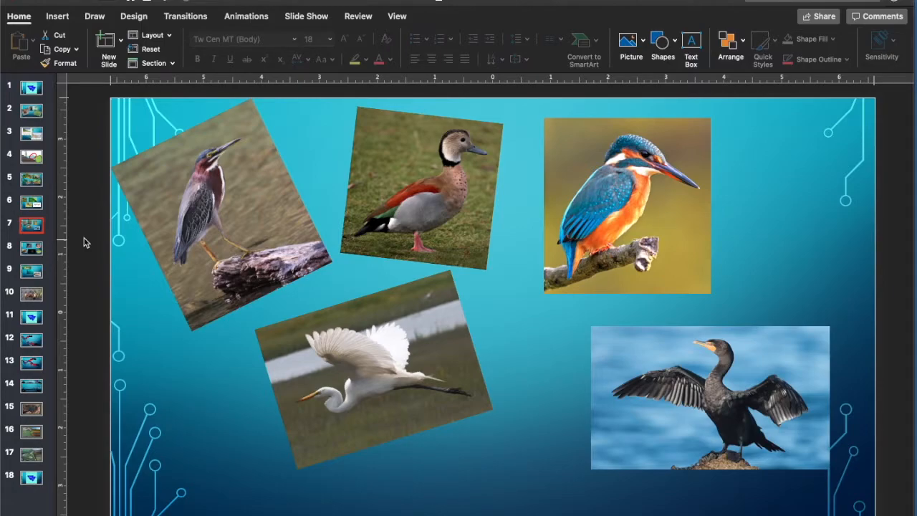
pyautogui.click(31, 248)
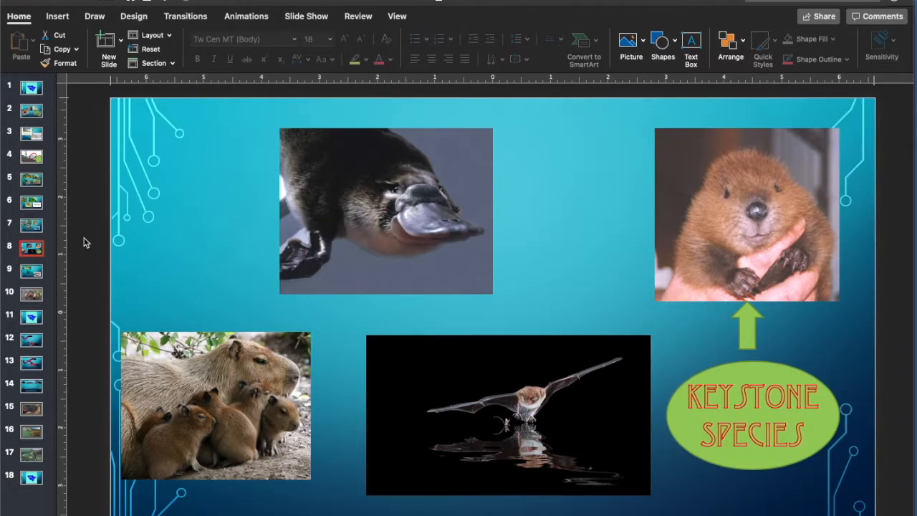
pyautogui.click(32, 271)
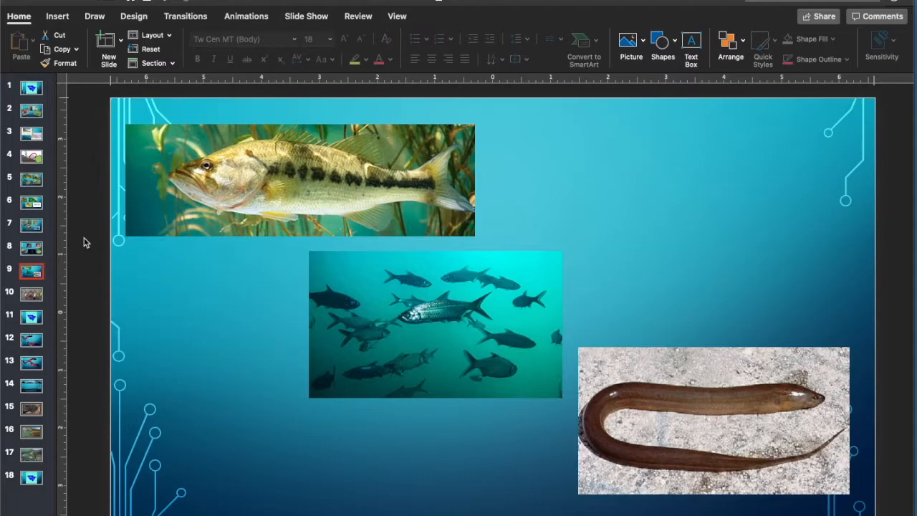
pyautogui.click(31, 294)
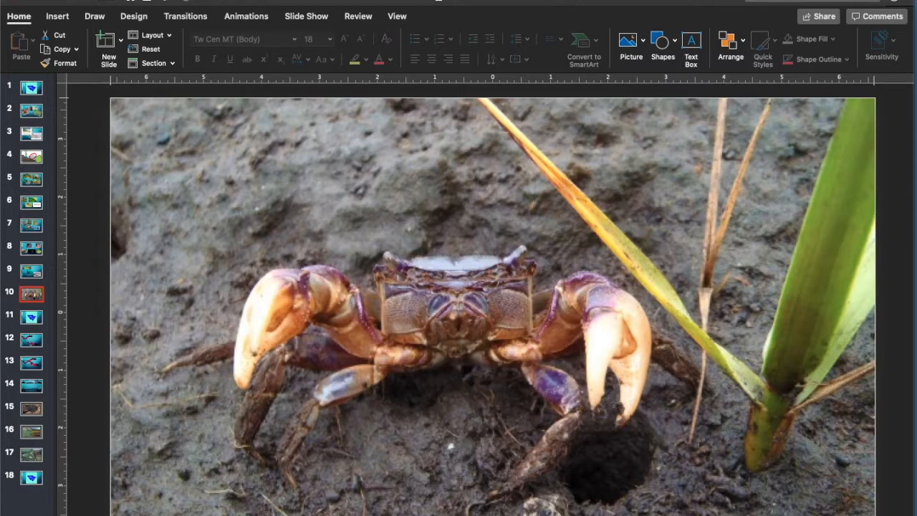
pyautogui.moveTo(72, 321)
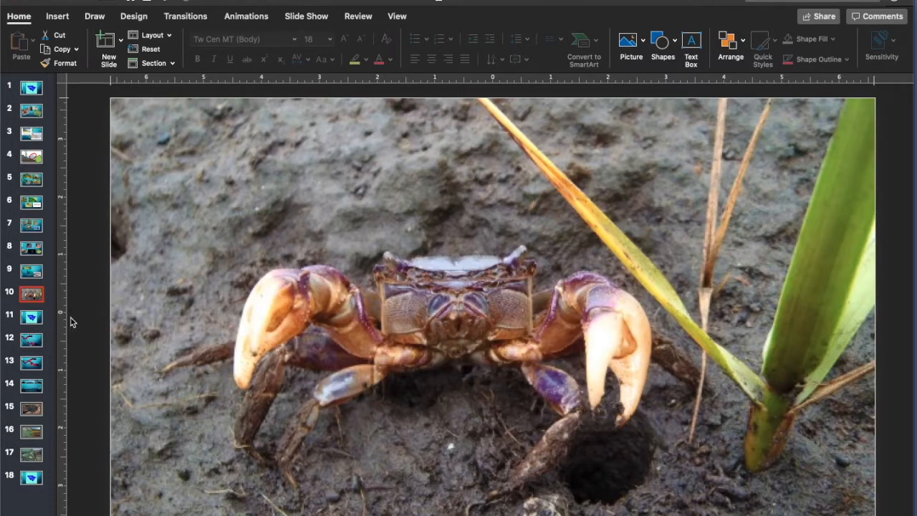
# Pass the land–ocean sketch slide and land on the ATOMIC LEVEL NaCl slide.
pyautogui.click(31, 316)
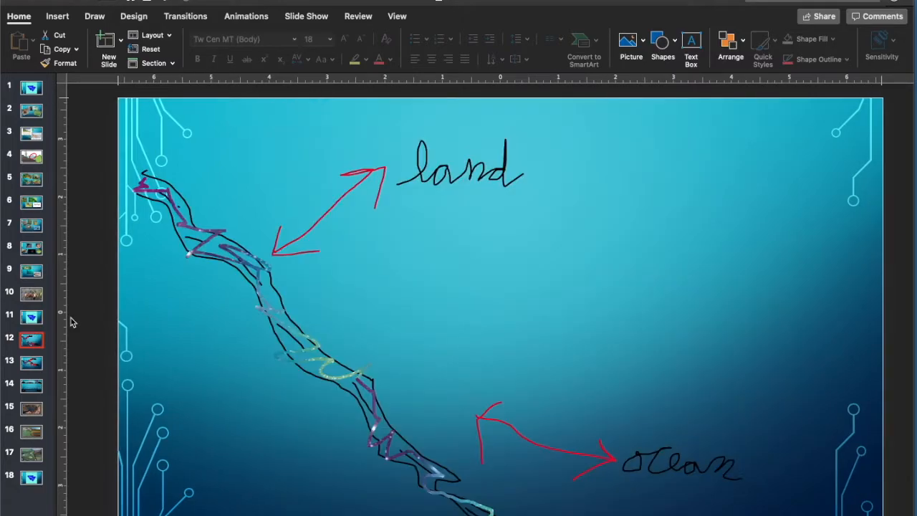
pyautogui.click(32, 315)
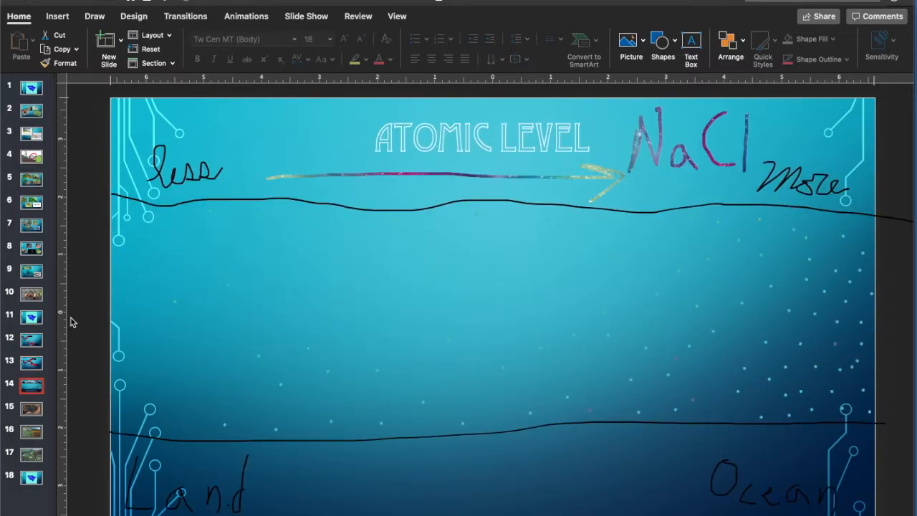
# View the forest pool photo slide, then the meadow-and-bog comparison slide.
pyautogui.click(31, 409)
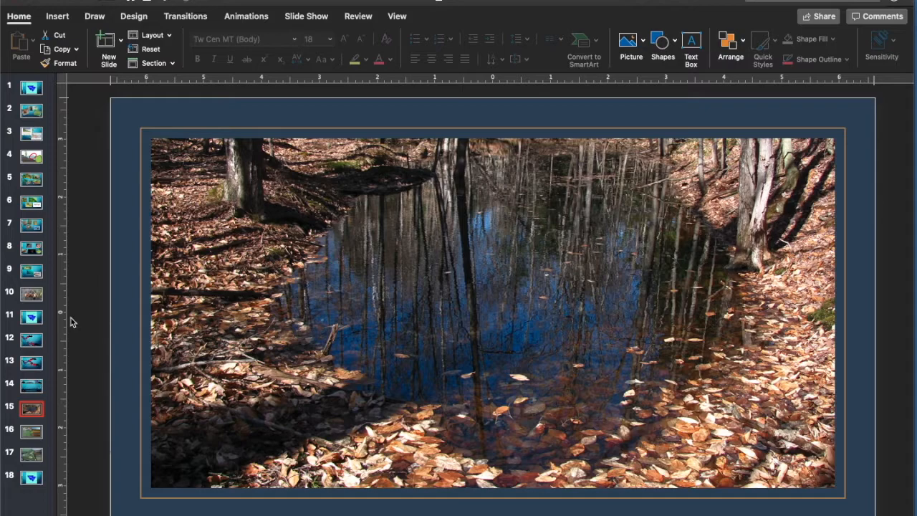
pyautogui.click(31, 430)
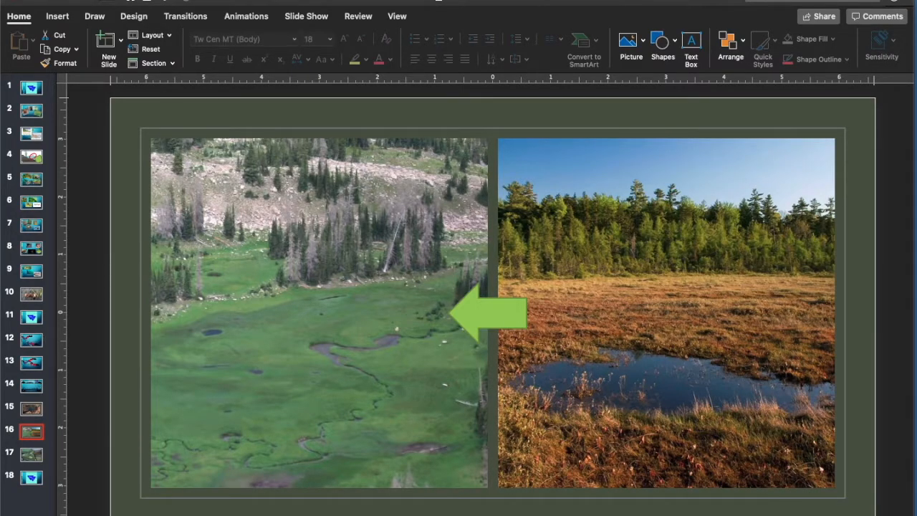
# Advance to the flooded swamp beside tidal marsh comparison slide.
pyautogui.click(487, 312)
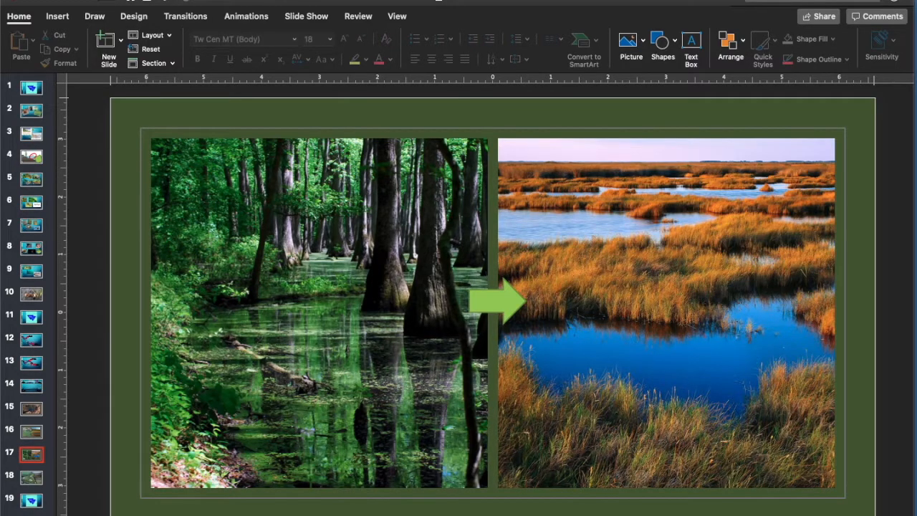
# On the river-and-marsh slide, drag the green arrow down onto the lower forested wetland photo.
pyautogui.click(32, 431)
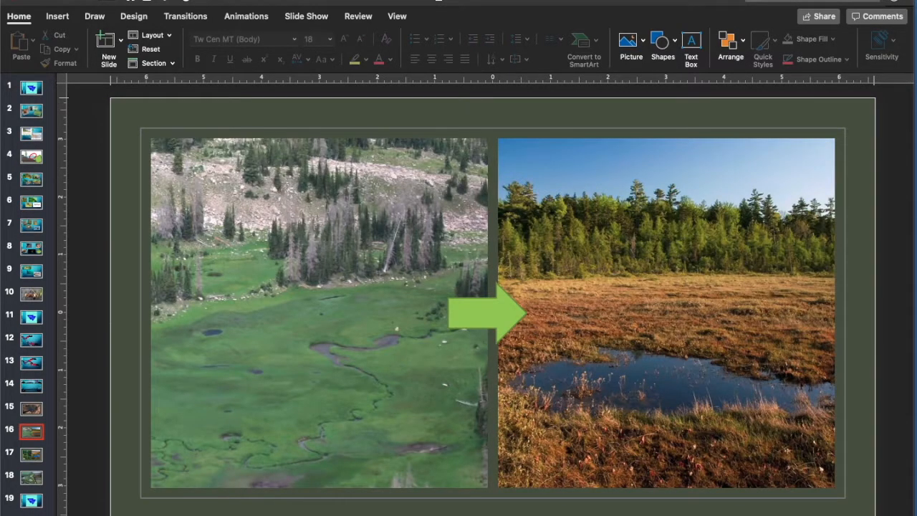
pyautogui.click(32, 454)
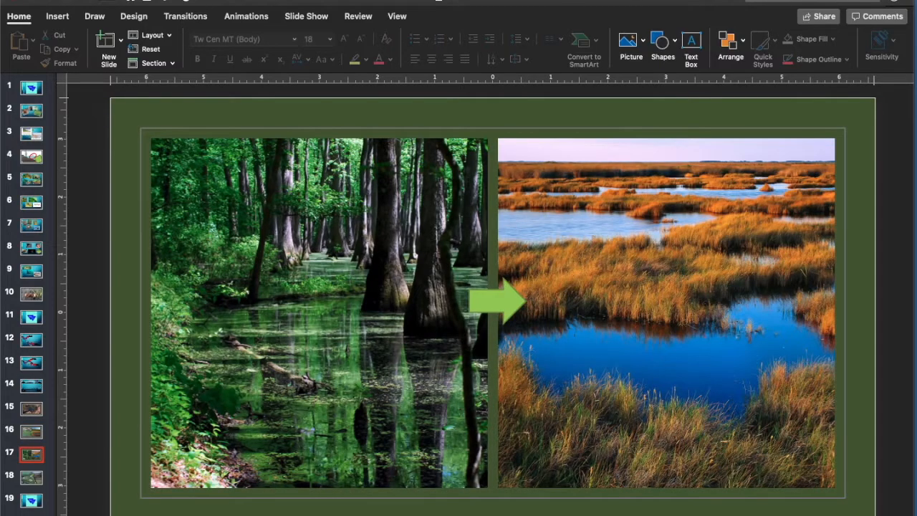
pyautogui.click(31, 477)
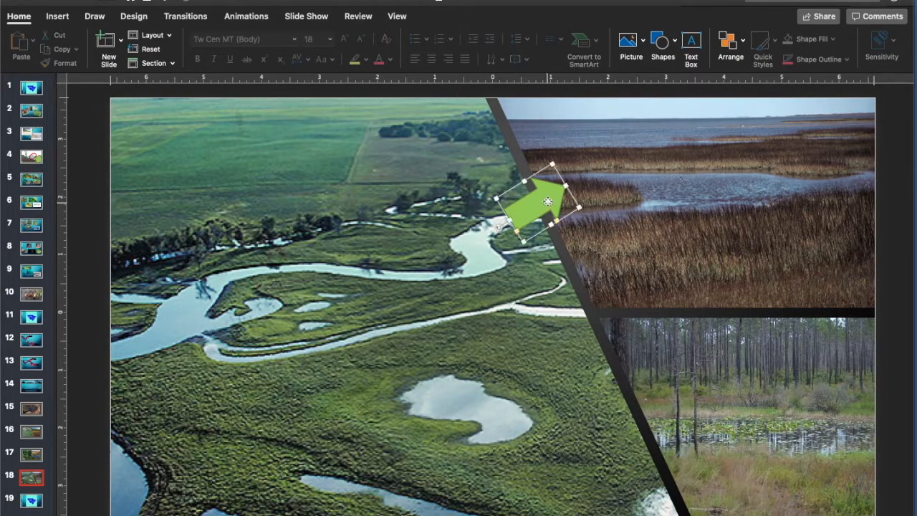
pyautogui.moveTo(548, 201); pyautogui.dragTo(656, 444)
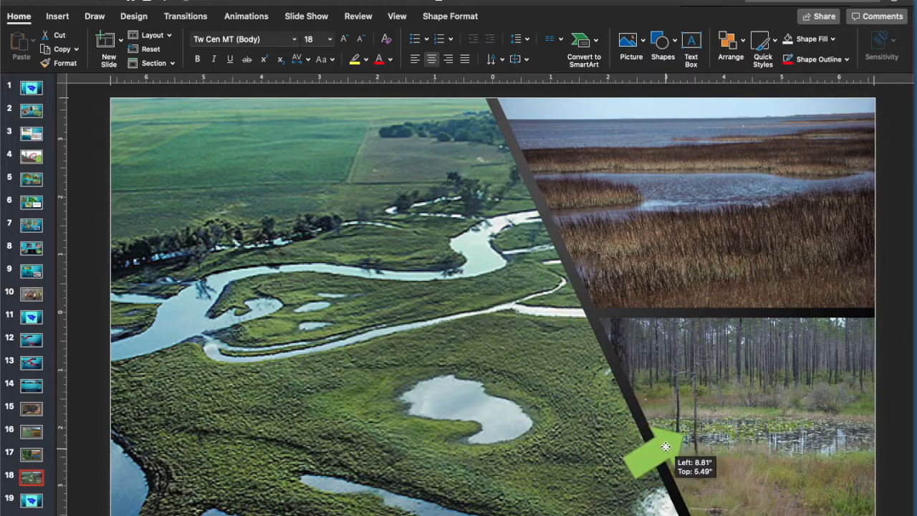
pyautogui.moveTo(647, 459); pyautogui.dragTo(656, 452)
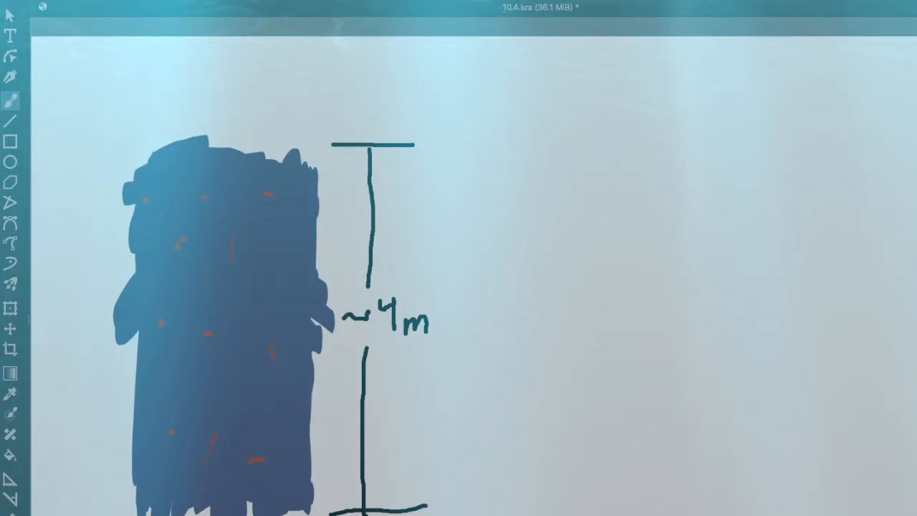
# Paint the blue water band above the soil column of the hydric soil sketch.
pyautogui.moveTo(43, 100); pyautogui.dragTo(530, 46)
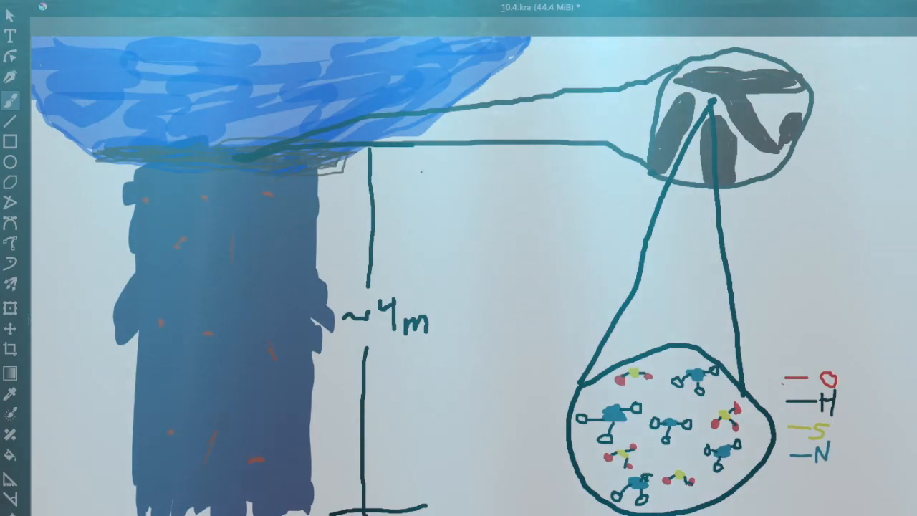
# Label the magnification line 'MIC' and add an 'Angstro' scale label to the sketch.
pyautogui.write('MIC')
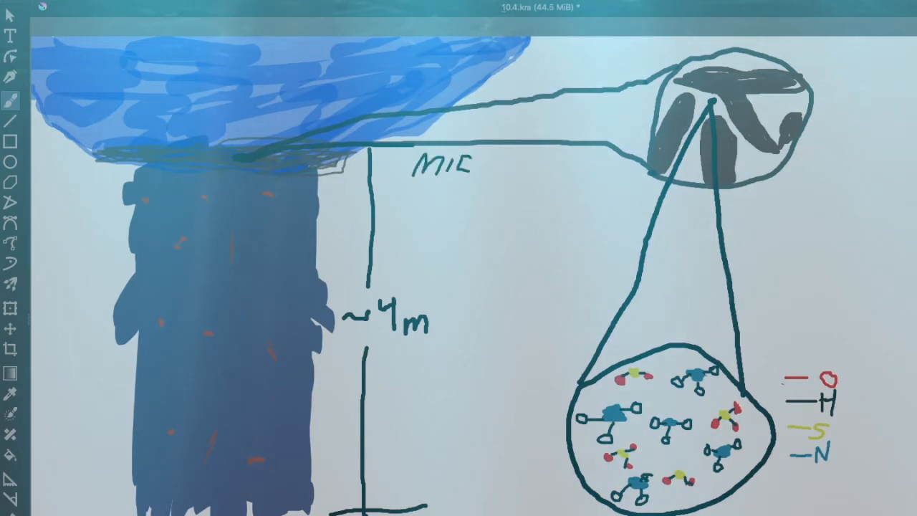
pyautogui.write('Angstro')
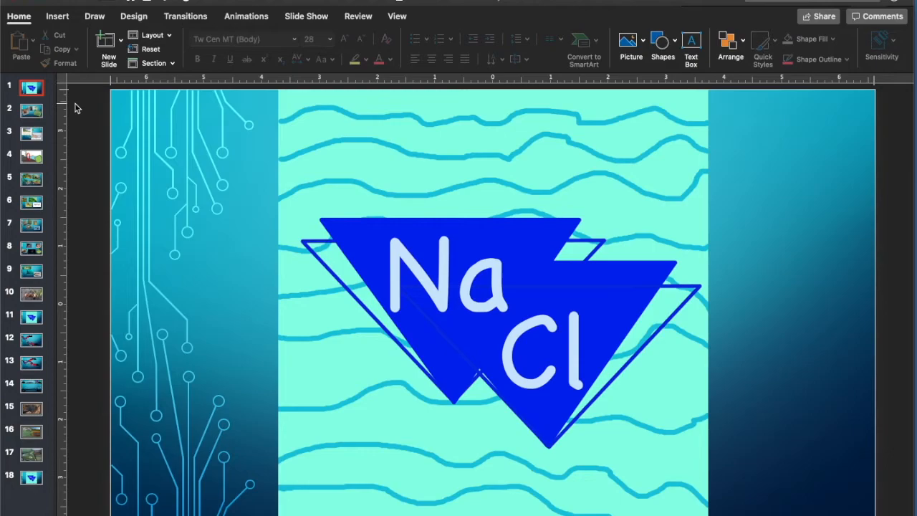
pyautogui.write('*Think of a gradual ramp/dam')
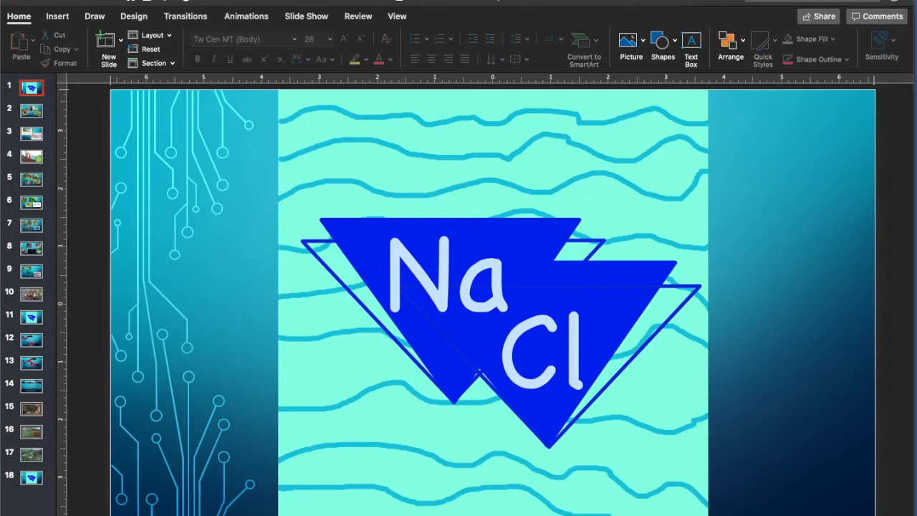
pyautogui.moveTo(151, 112)
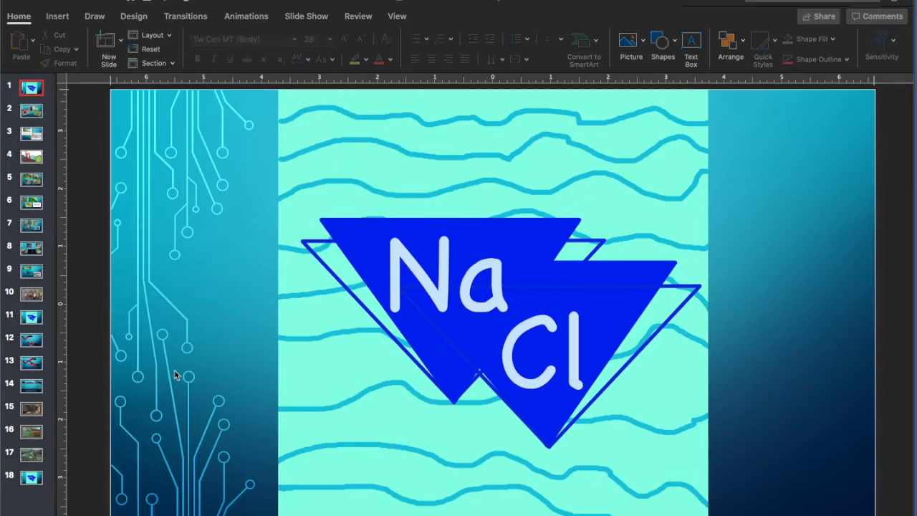
pyautogui.moveTo(50, 176)
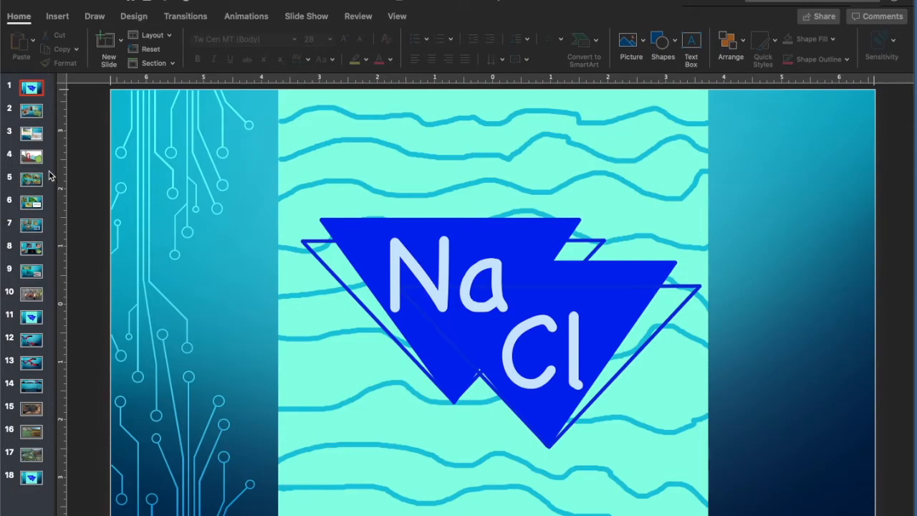
pyautogui.moveTo(66, 106)
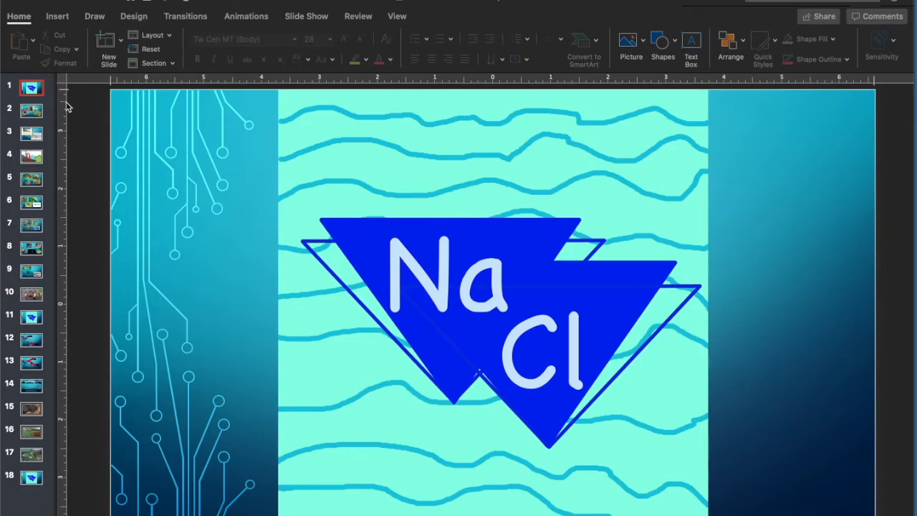